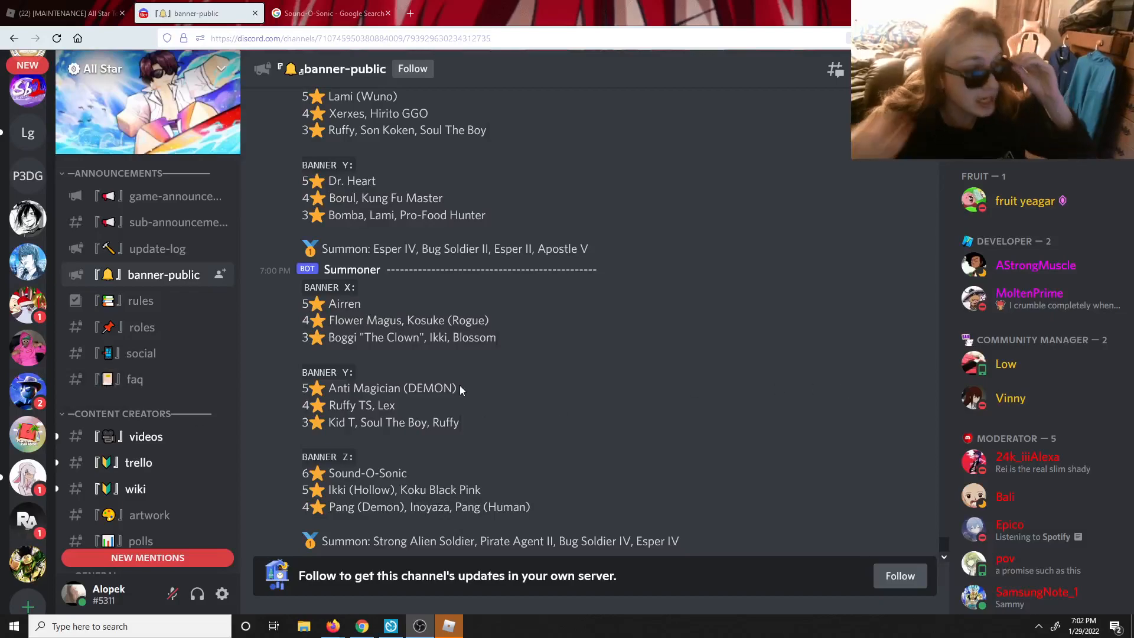
pyautogui.moveTo(462, 492)
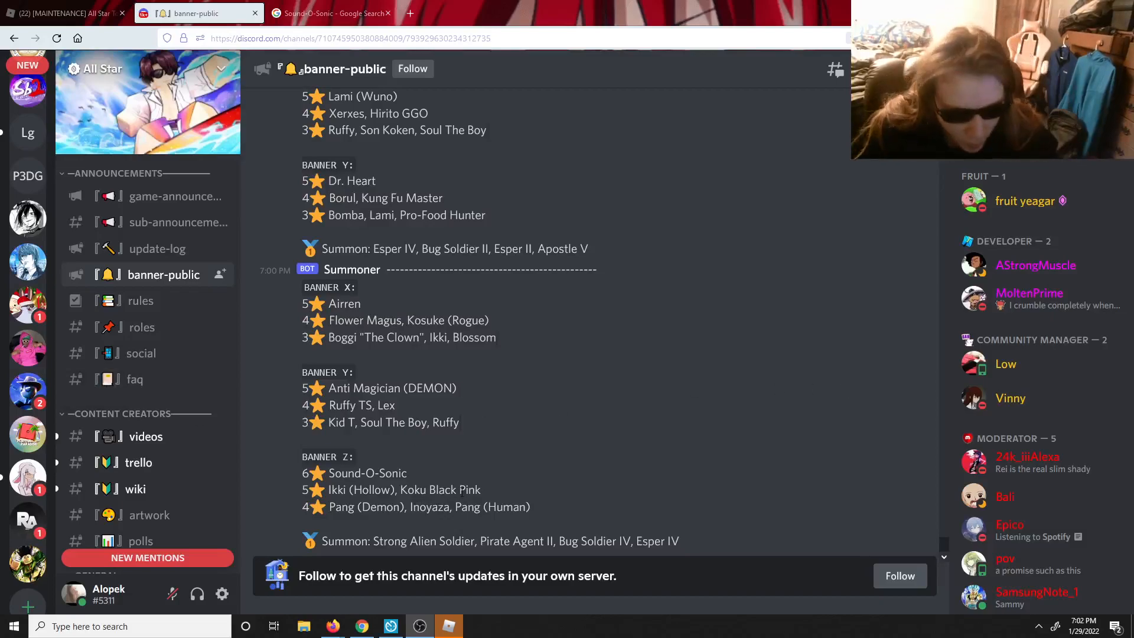
# Open 'banner leak.png' from Downloads and zoom in on its banner tabs
pyautogui.click(304, 626)
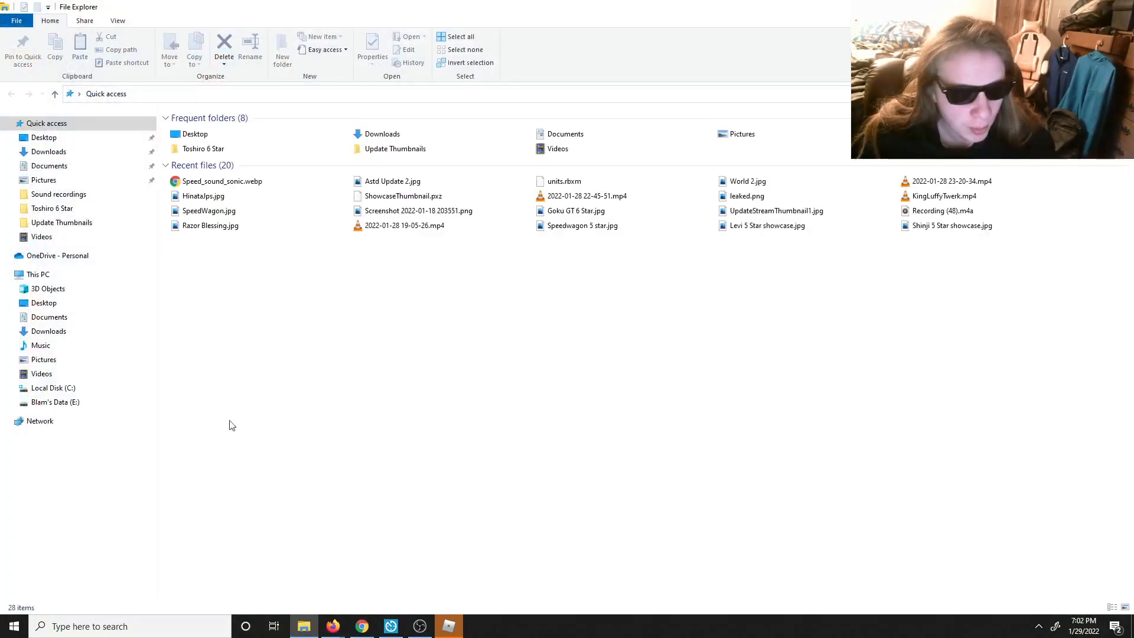
pyautogui.click(48, 151)
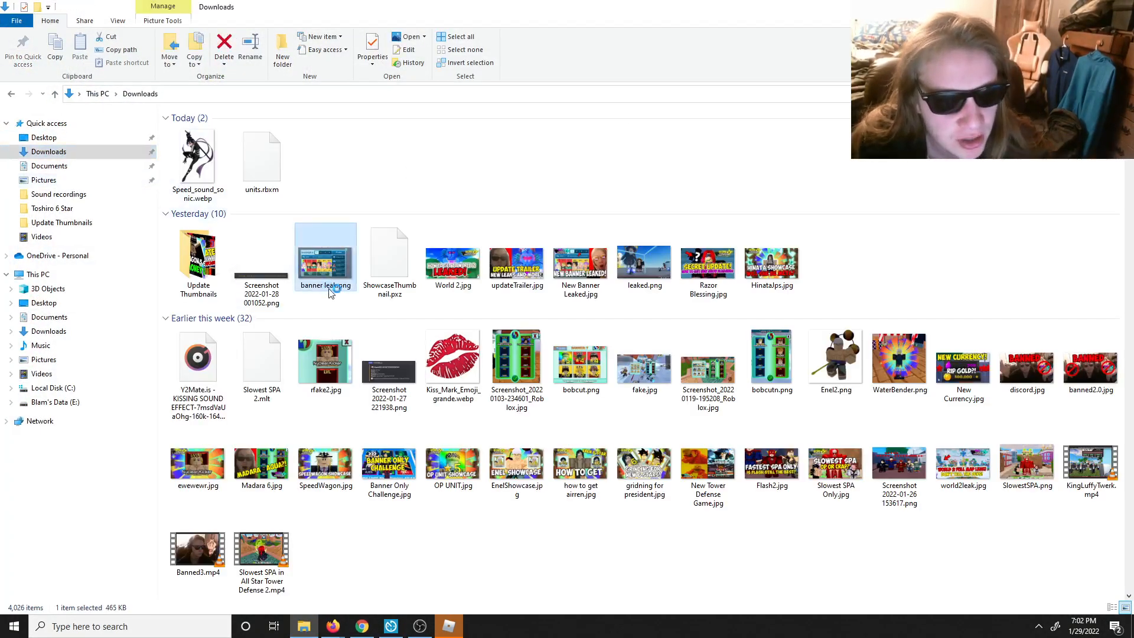
pyautogui.doubleClick(325, 254)
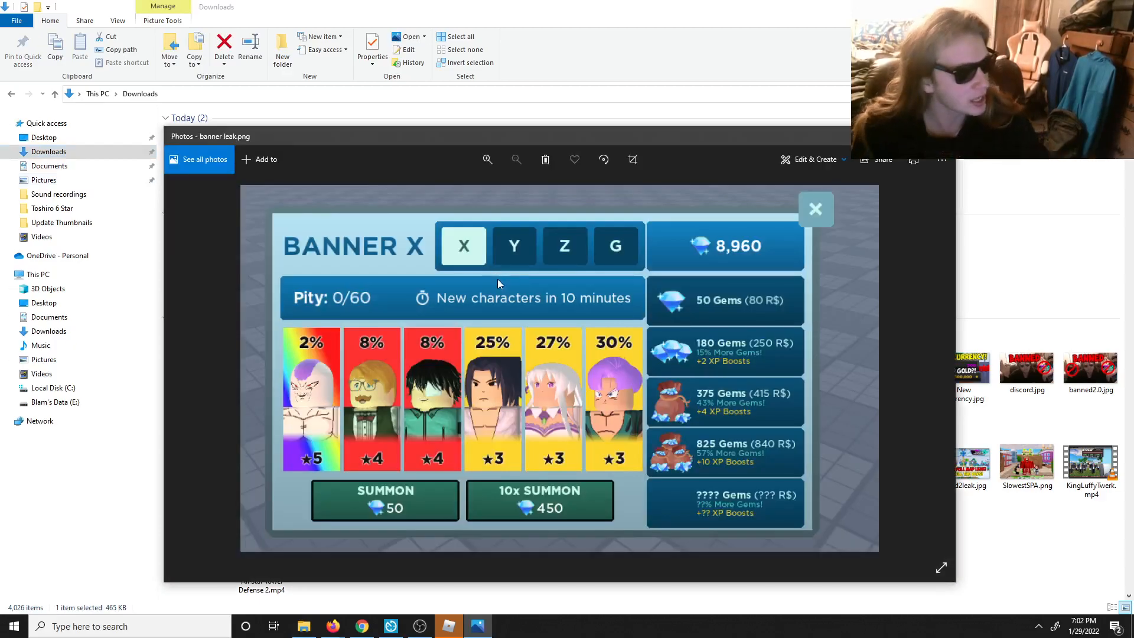
pyautogui.click(488, 159)
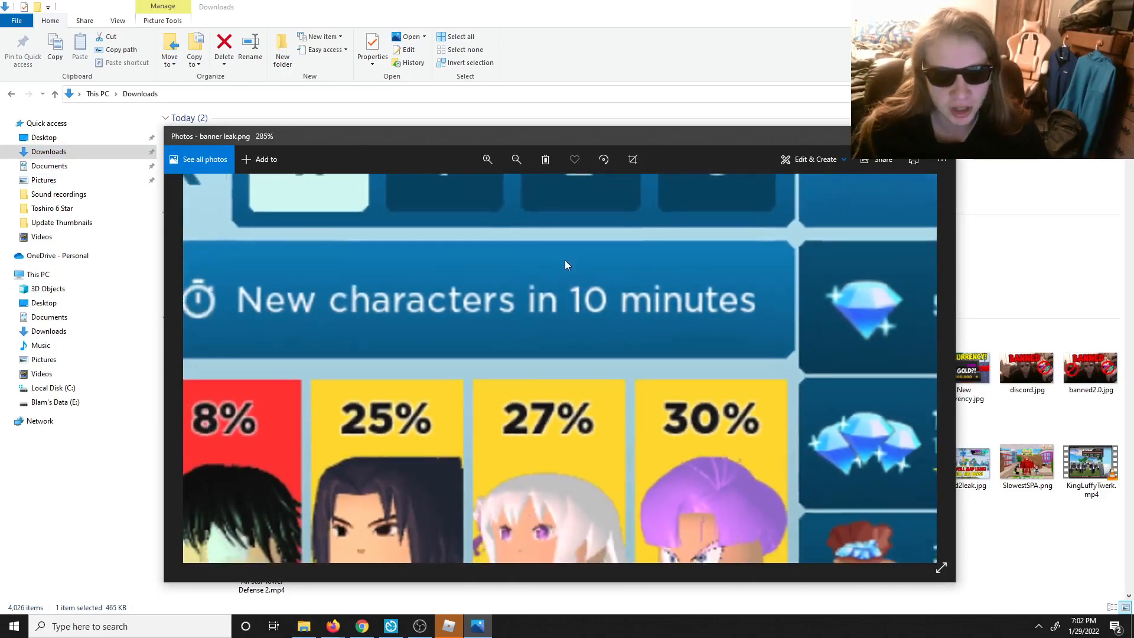
pyautogui.click(487, 159)
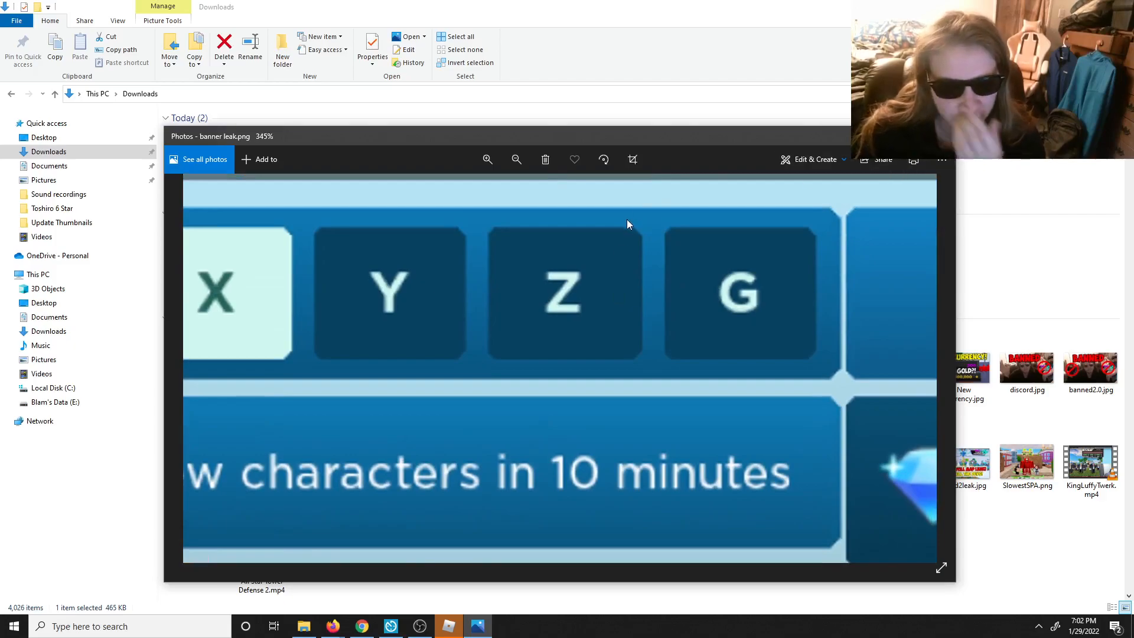
pyautogui.click(487, 159)
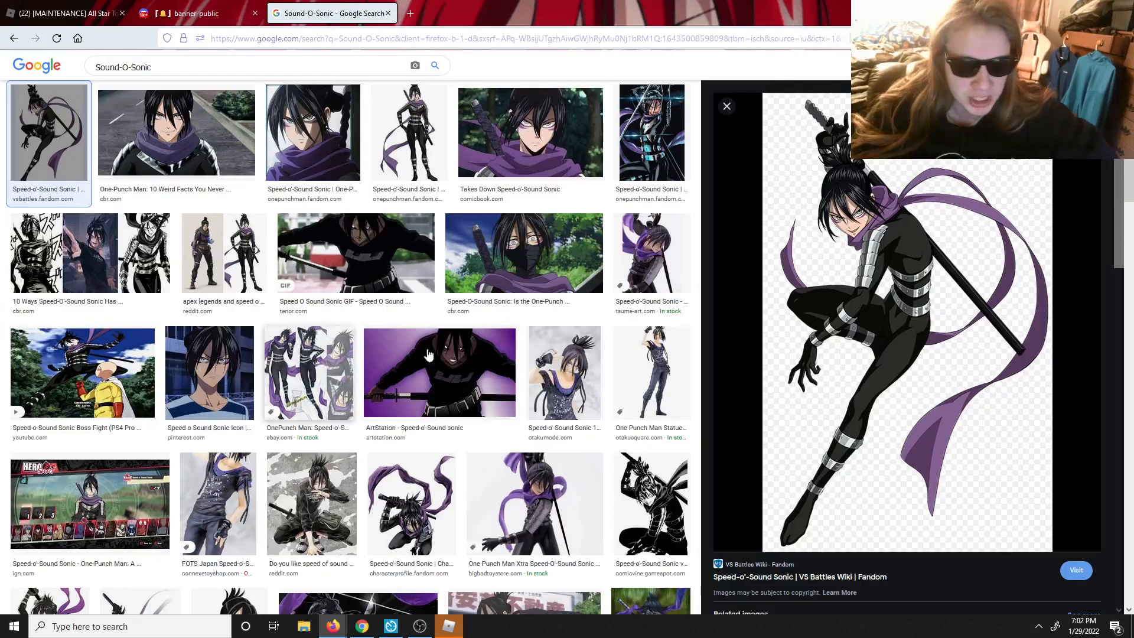
# Return from the Sound-O-Sonic image results to the banner-public Discord tab
pyautogui.click(195, 13)
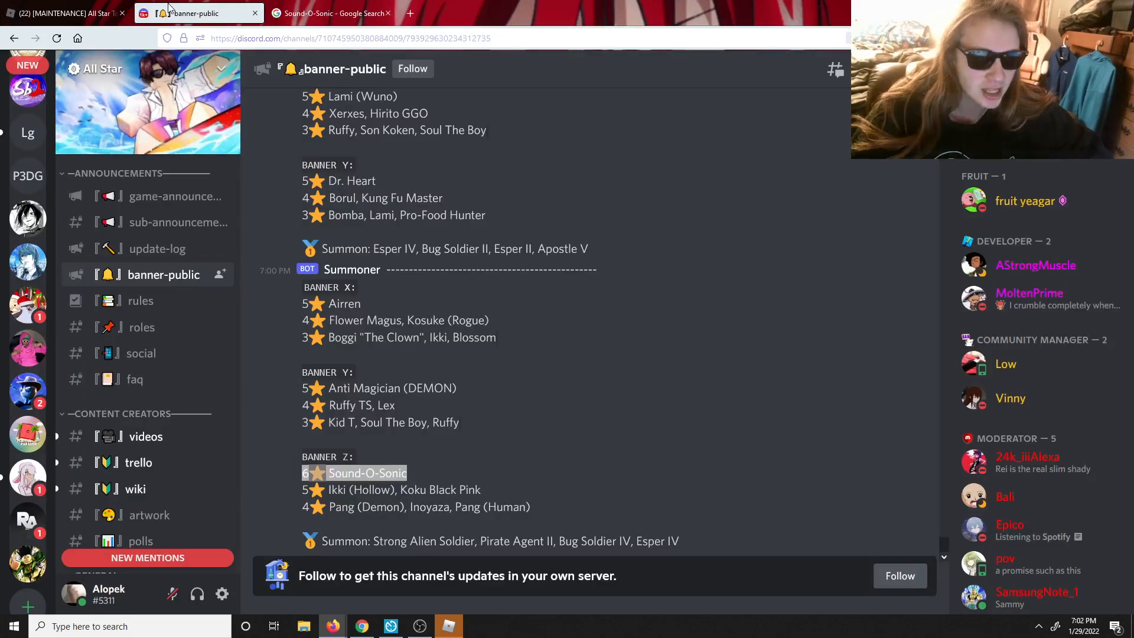